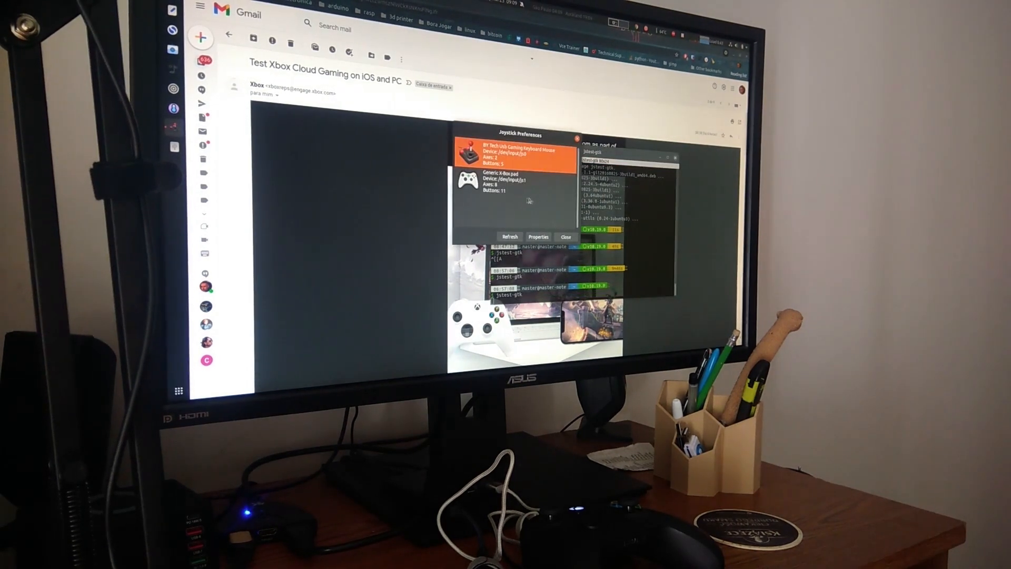
# Display Chrome's About page showing the installed 64-bit browser version
pyautogui.click(509, 179)
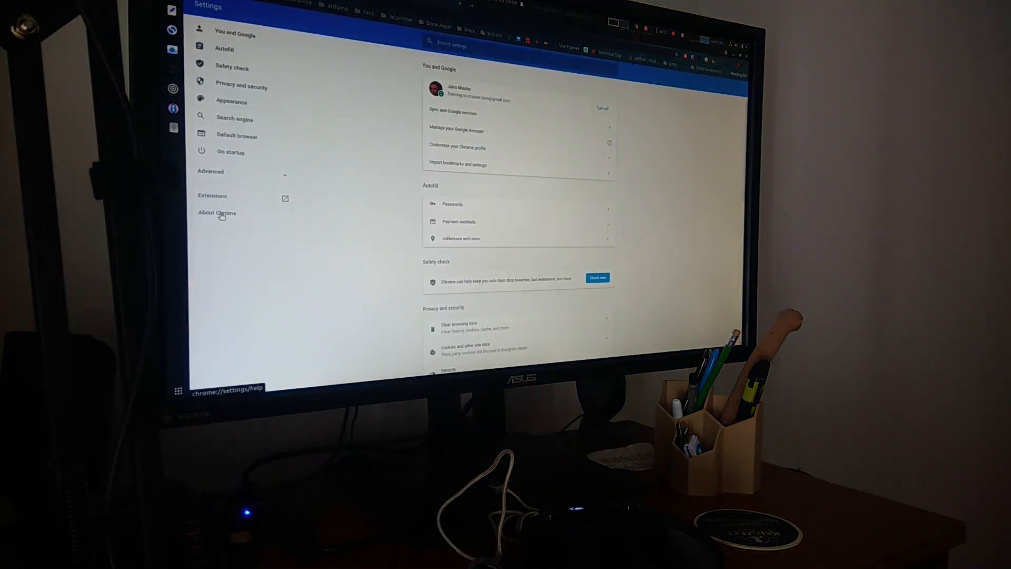
pyautogui.click(216, 213)
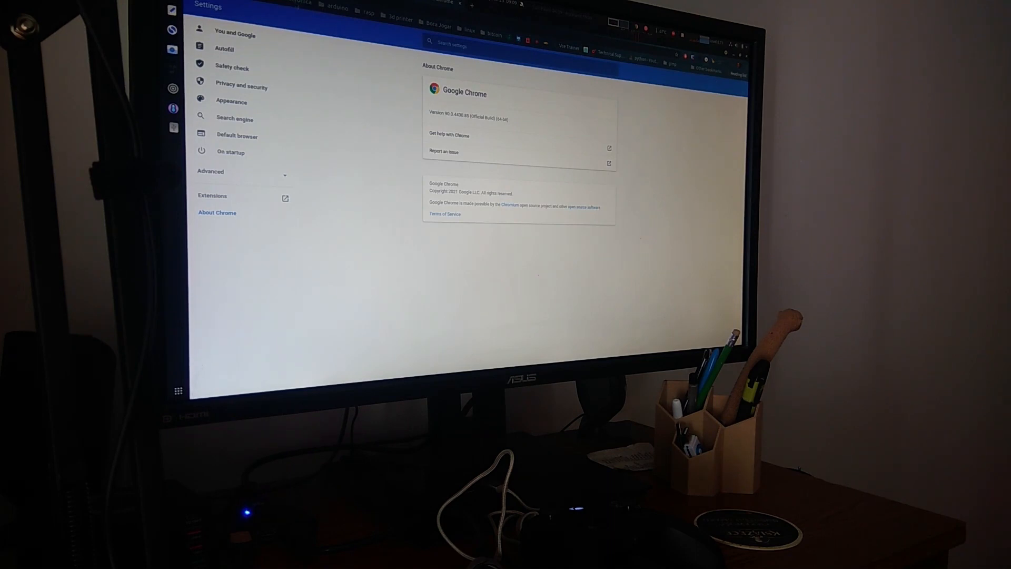
# Return to the Xbox Cloud Gaming library and start streaming the chosen game
pyautogui.click(235, 34)
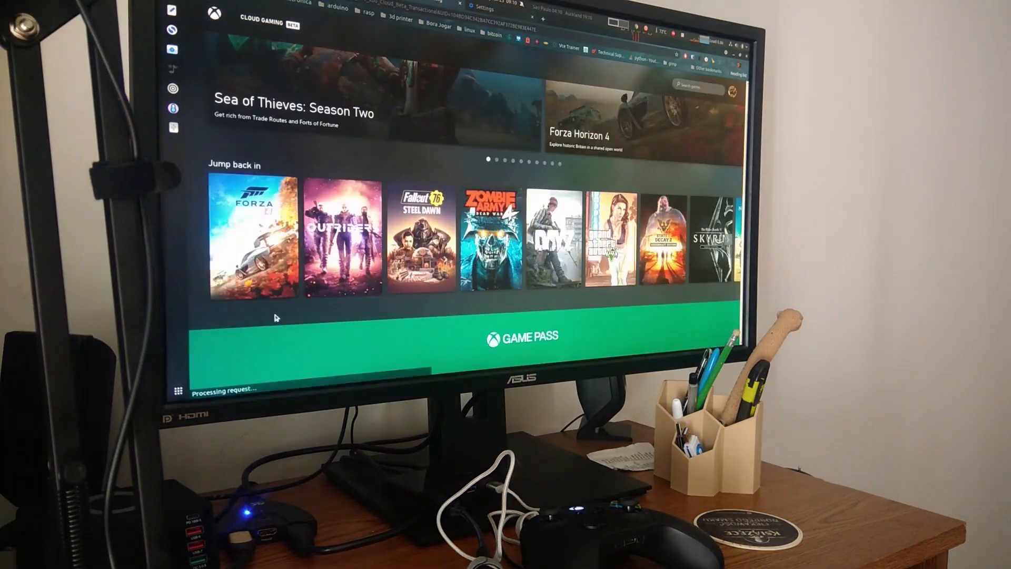
pyautogui.click(252, 239)
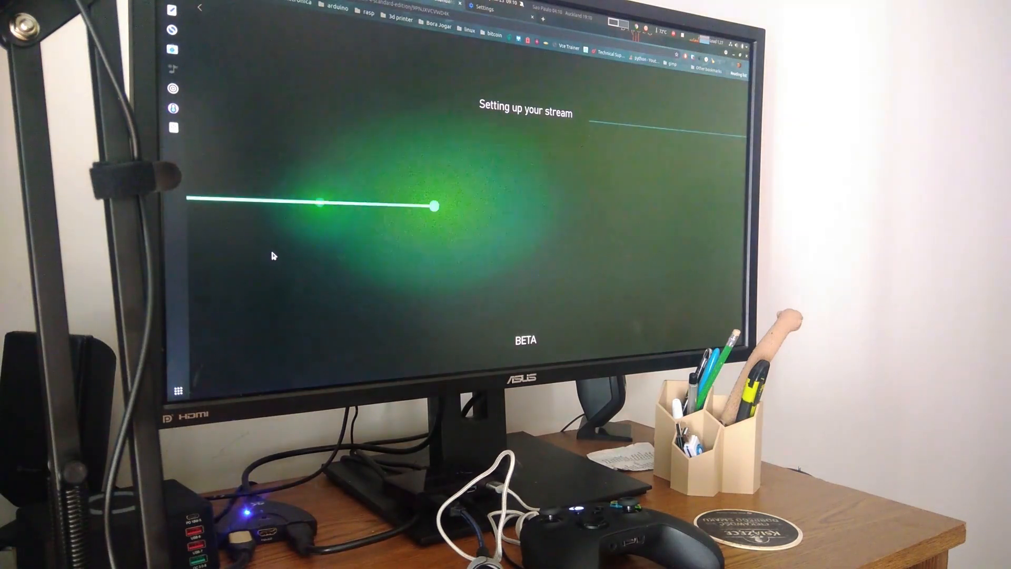